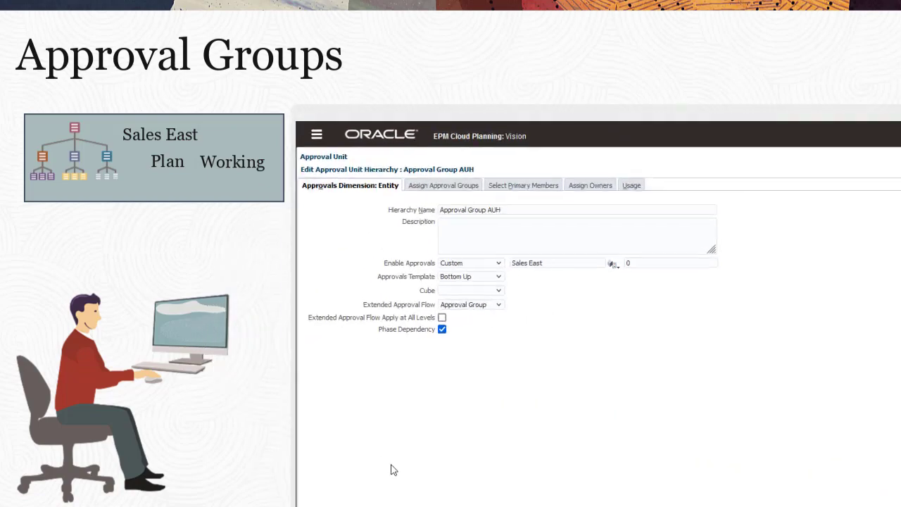
From Application's Approval Groups tab, create a new approval group named Revenue Accounts.
click(443, 185)
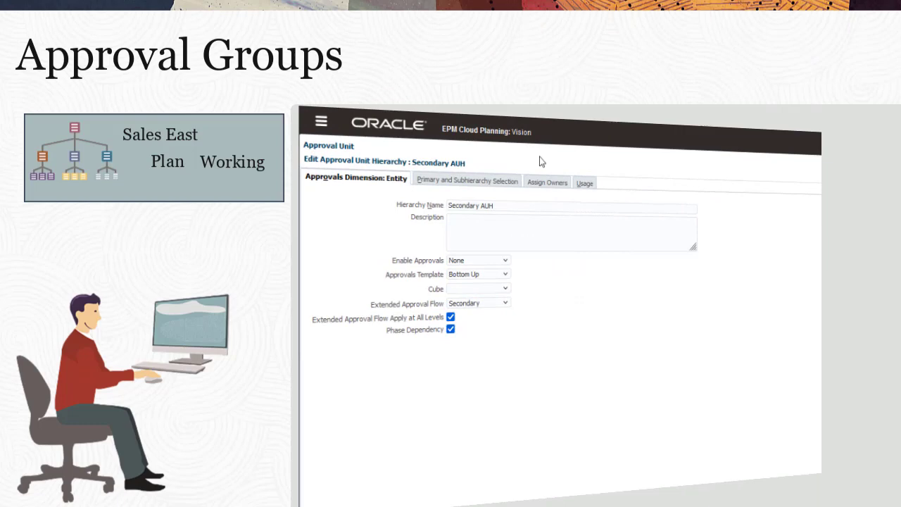
click(467, 180)
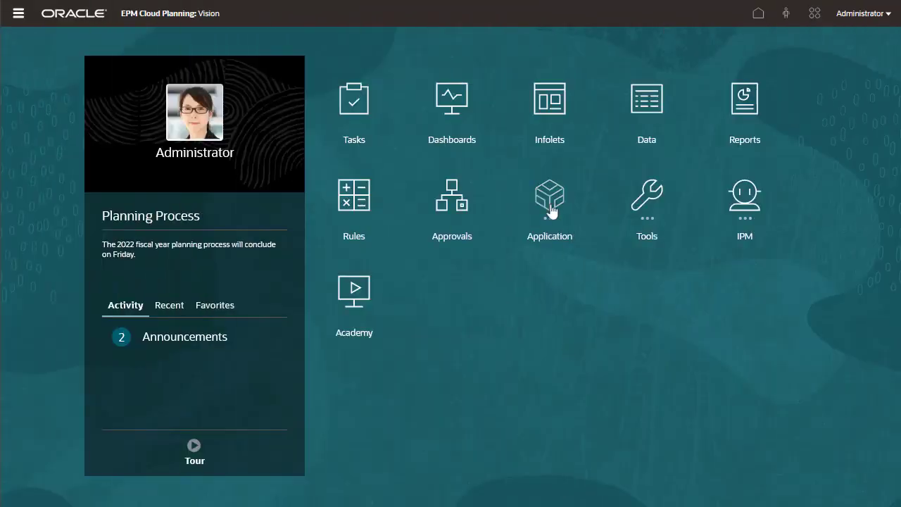
click(549, 195)
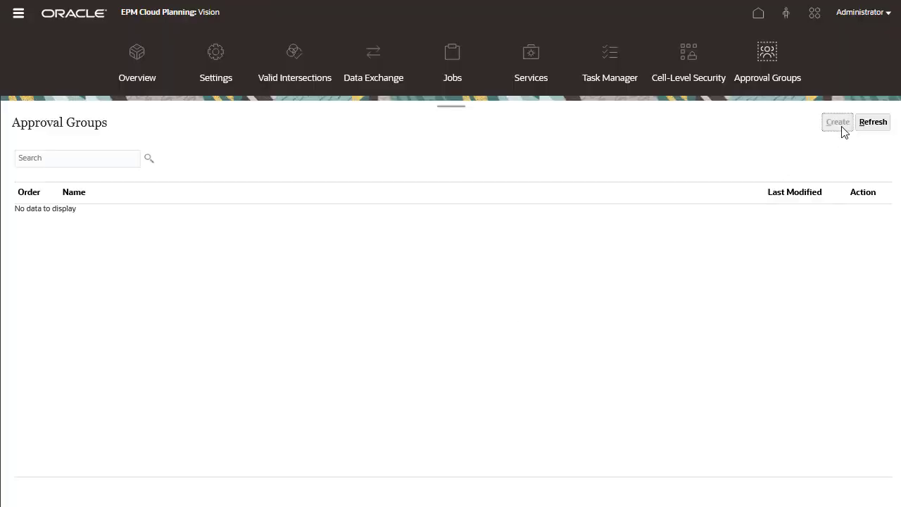
click(837, 121)
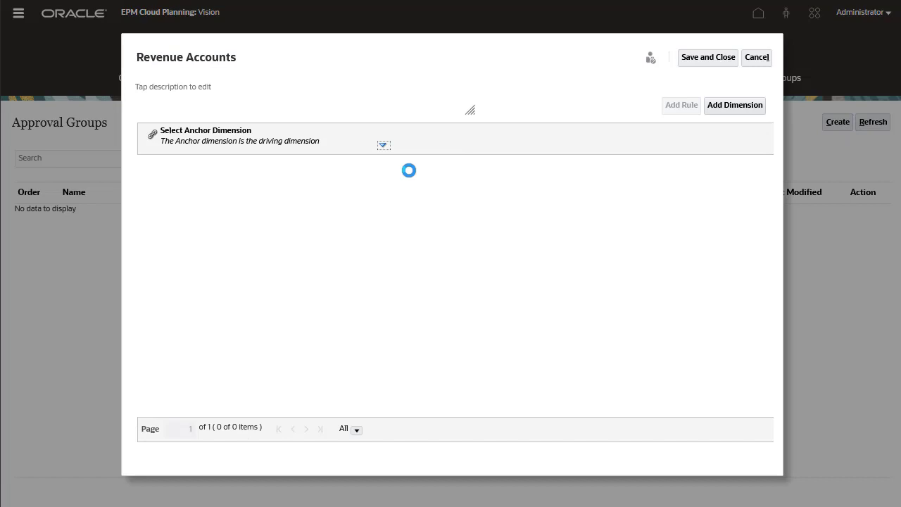
Add a rule with Period set to IDescendants(YearTotal).
click(681, 105)
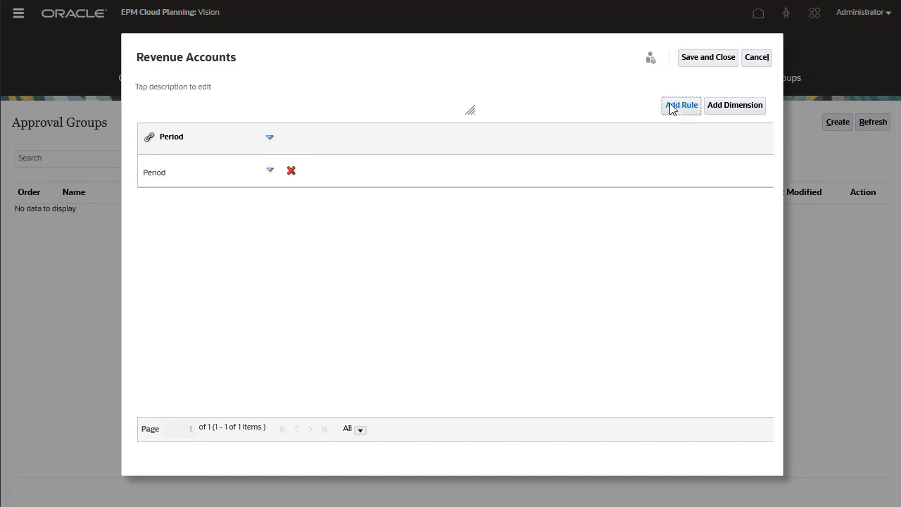
click(270, 169)
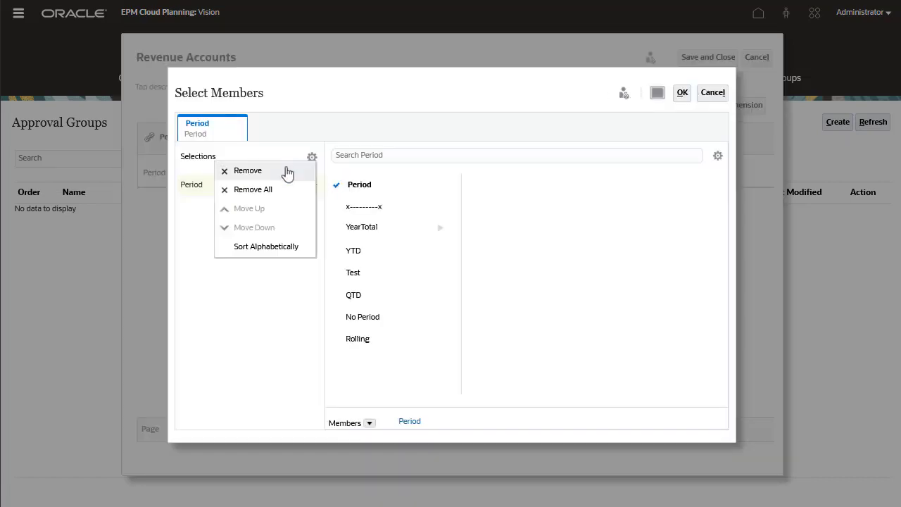
click(440, 227)
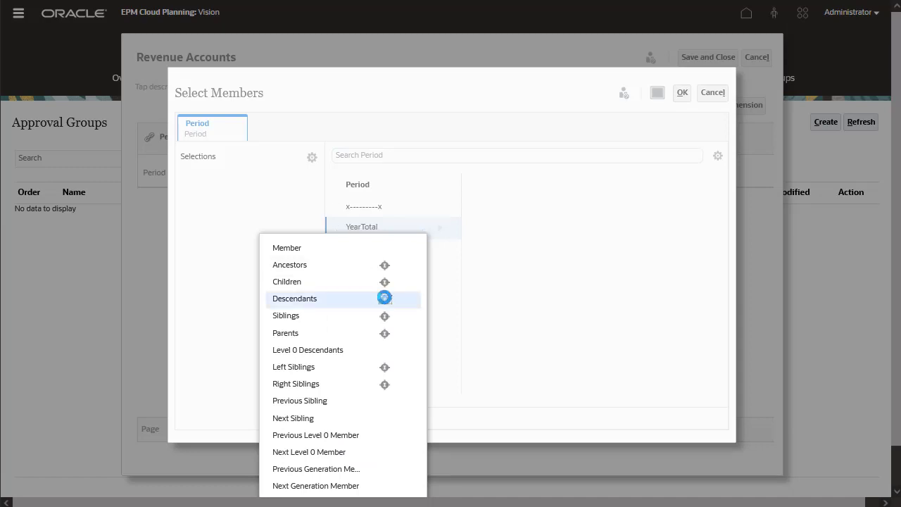
click(681, 93)
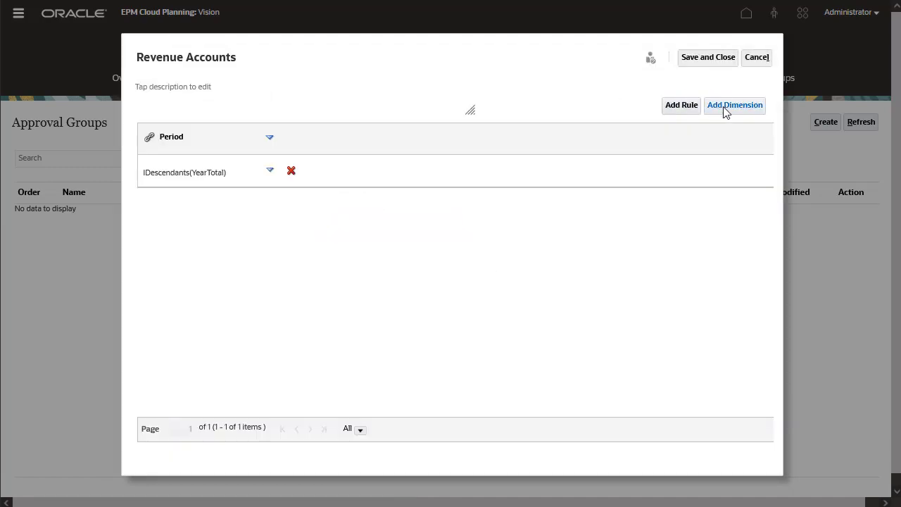
Add the Account dimension to the rule with accounts 4110 Hardware and 4120 Support.
click(735, 104)
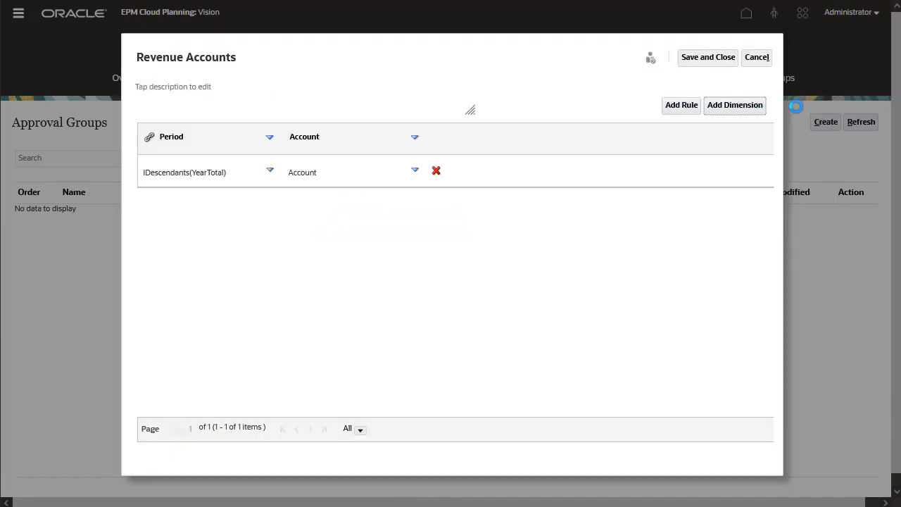
click(338, 171)
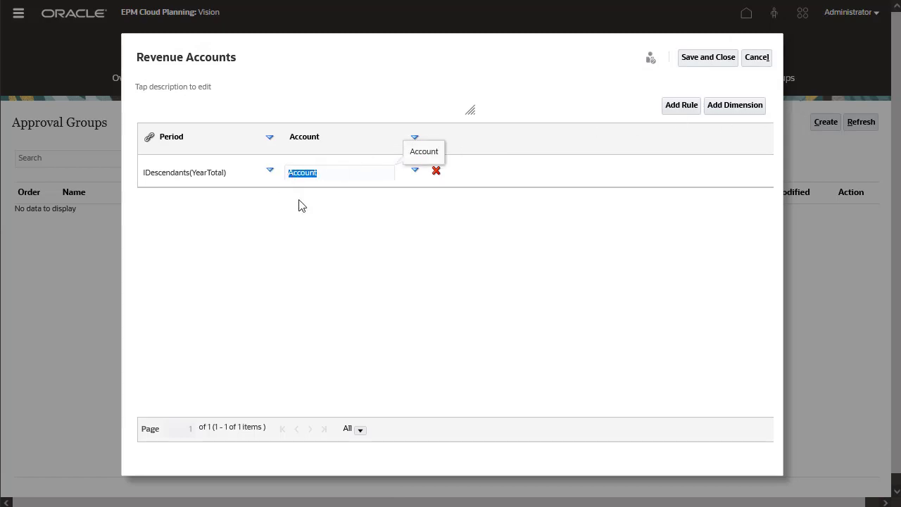
text(411)
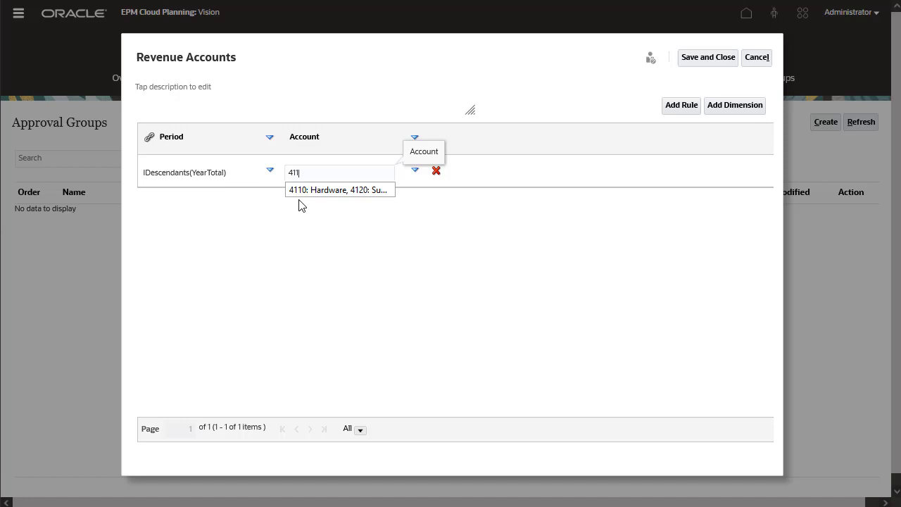
click(339, 190)
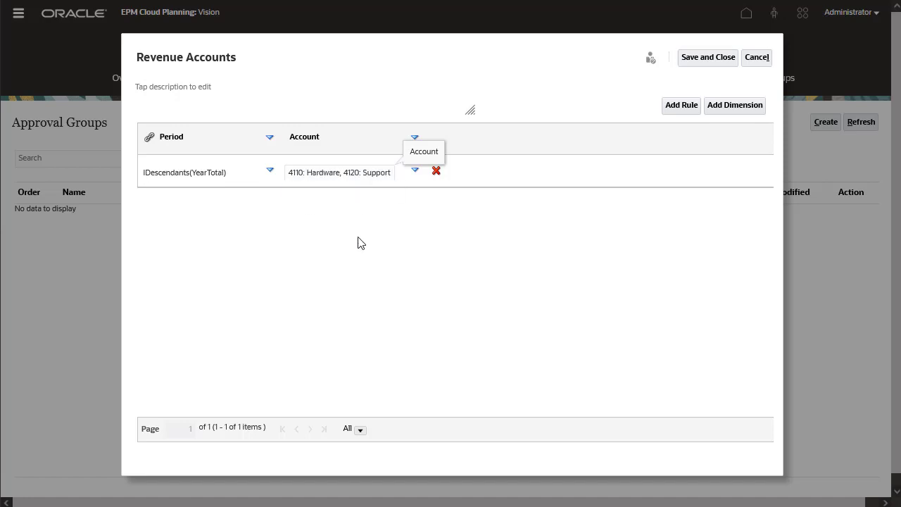
Add a second rule for 4130 Consulting excluding IDescendants(Q1), and save the group.
click(680, 105)
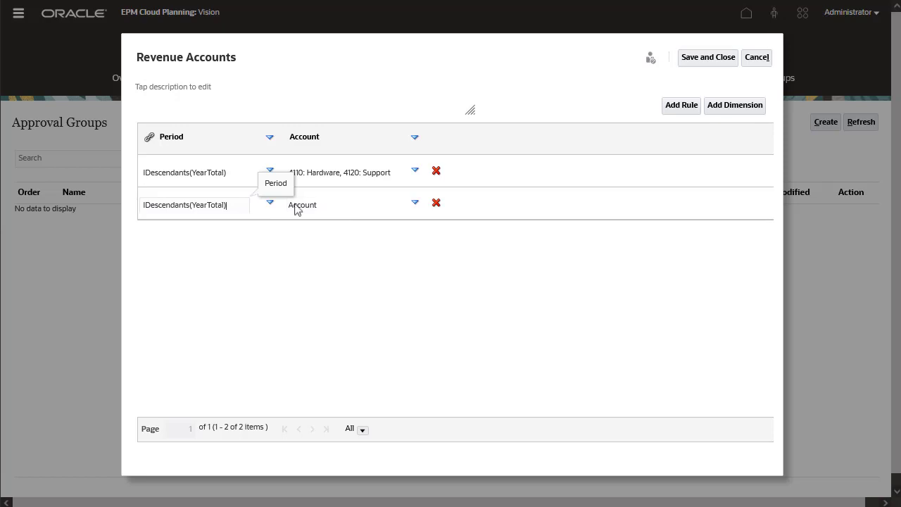
click(270, 203)
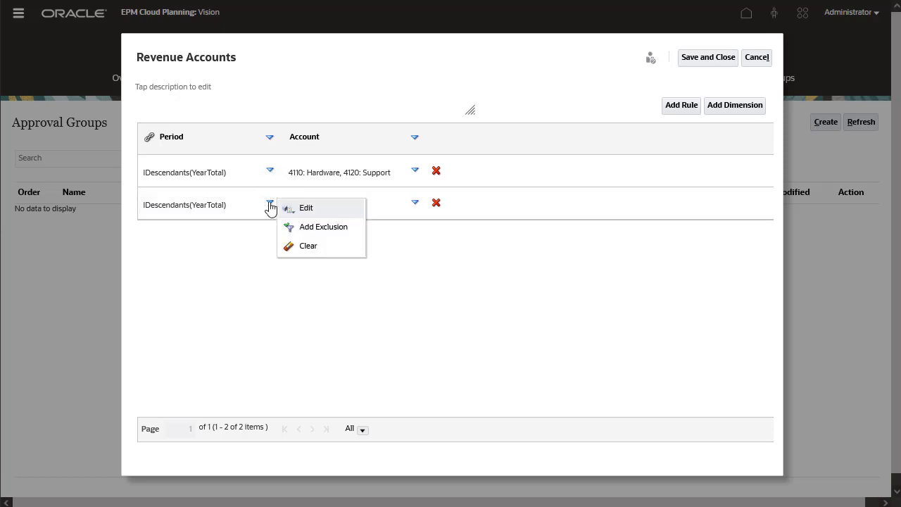
click(306, 208)
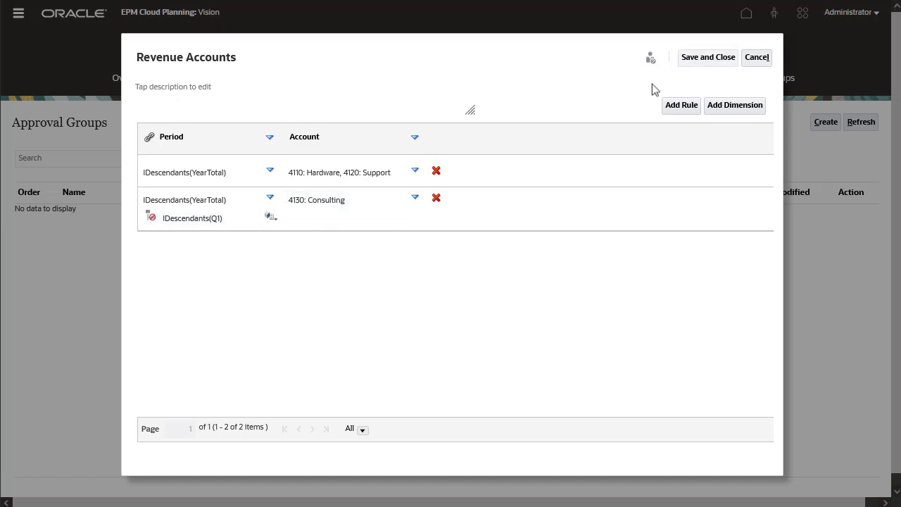
click(757, 57)
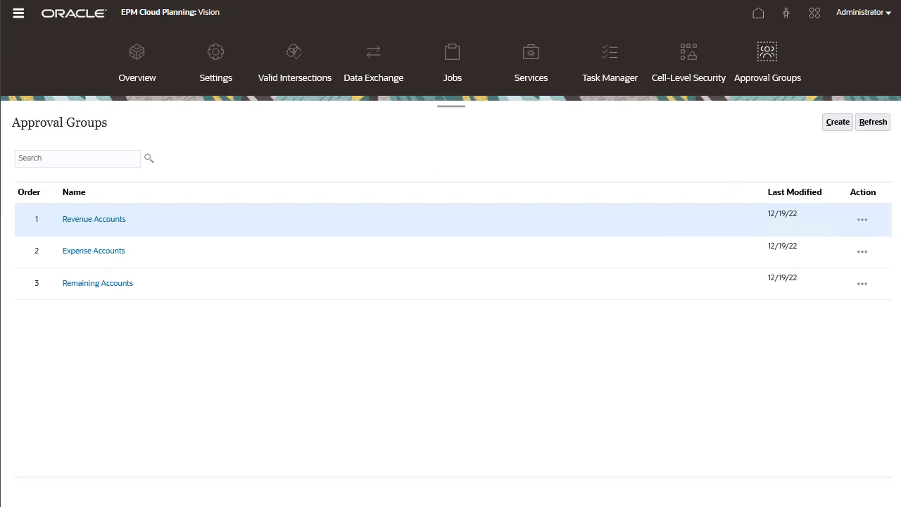
Go through the Navigator's Workflow menu to Approval Unit hierarchy management.
click(758, 13)
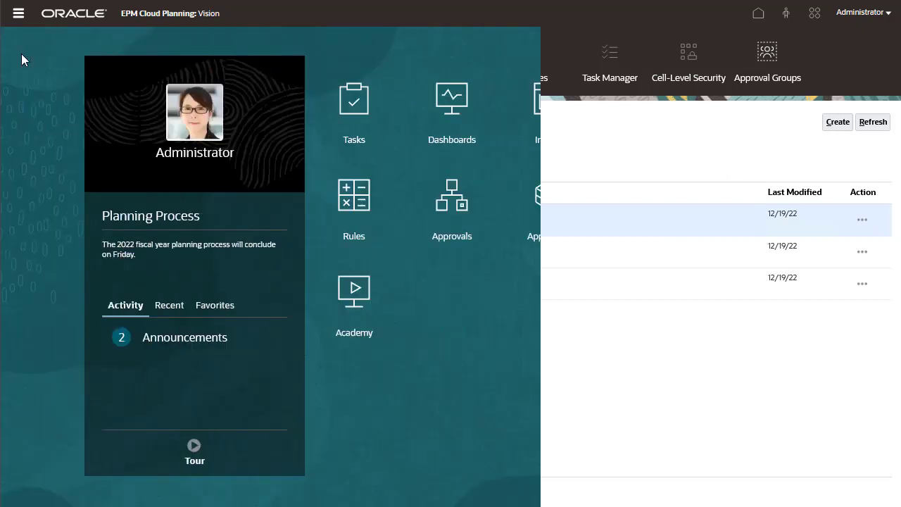
click(19, 13)
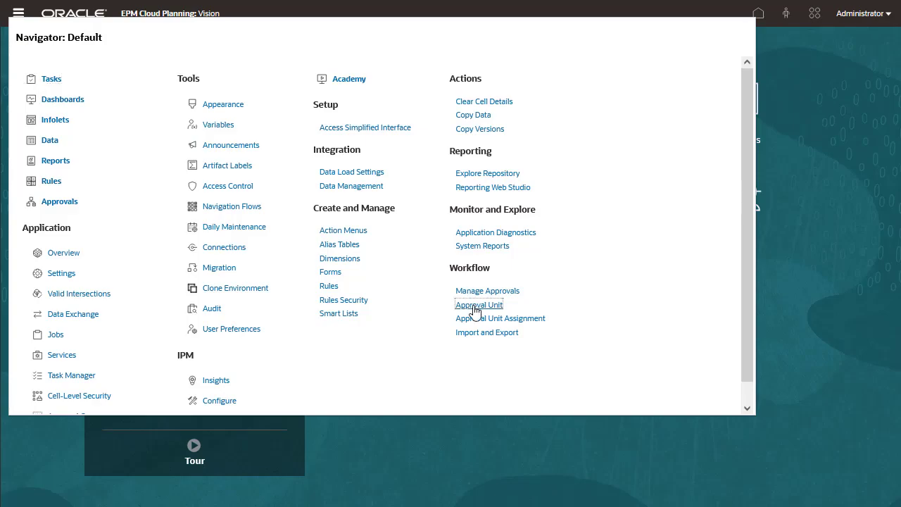
click(479, 305)
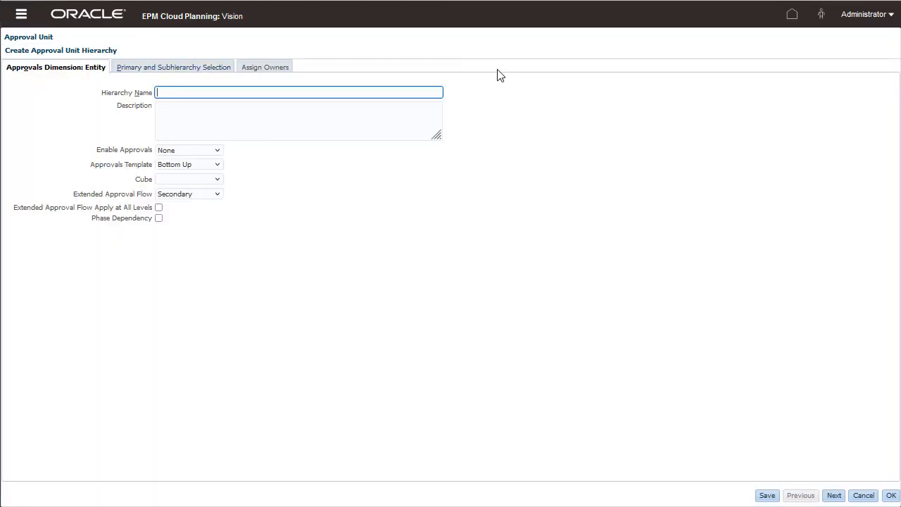
Name the hierarchy Secondary AUH, enabling Extended Approval Flow at all levels and Phase Dependency.
text(Secondary AUH)
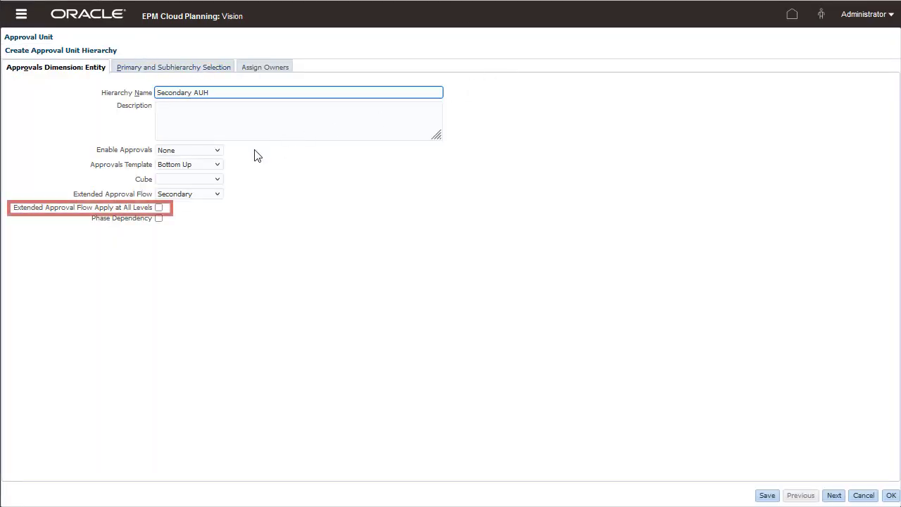
click(159, 207)
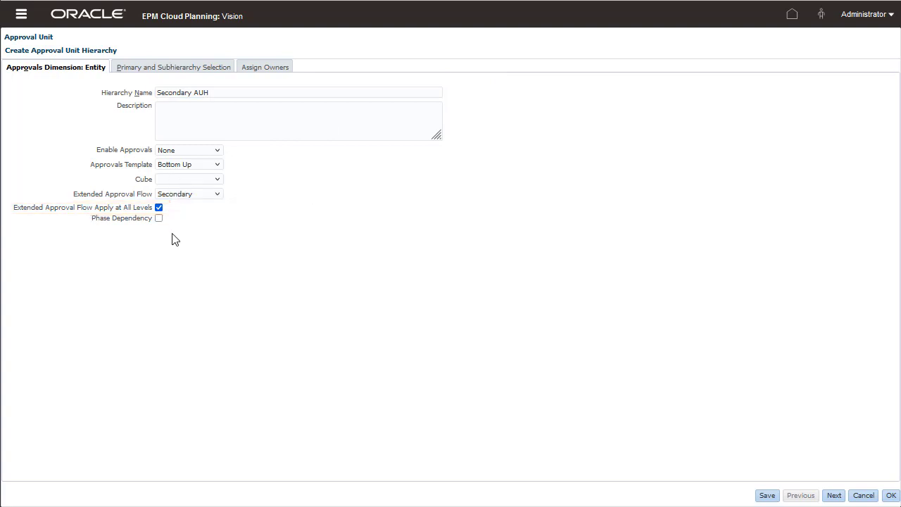
click(159, 218)
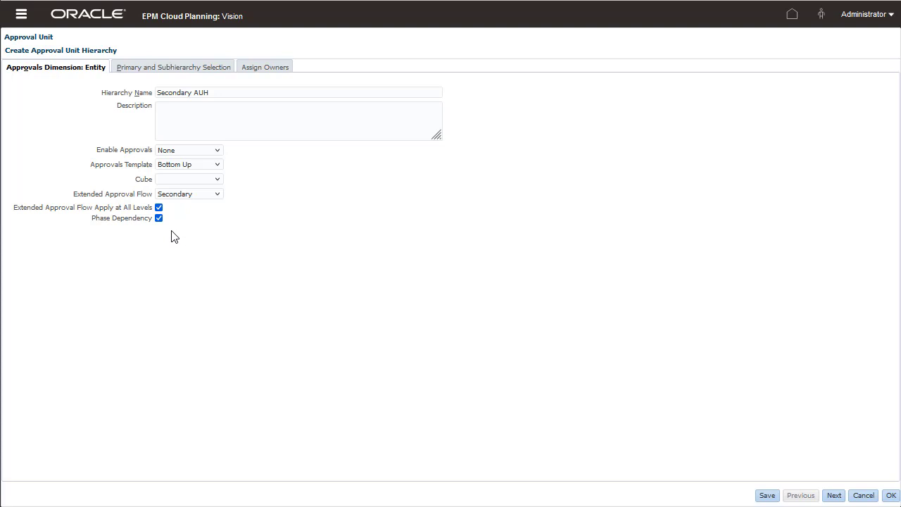
mouse_move(193, 72)
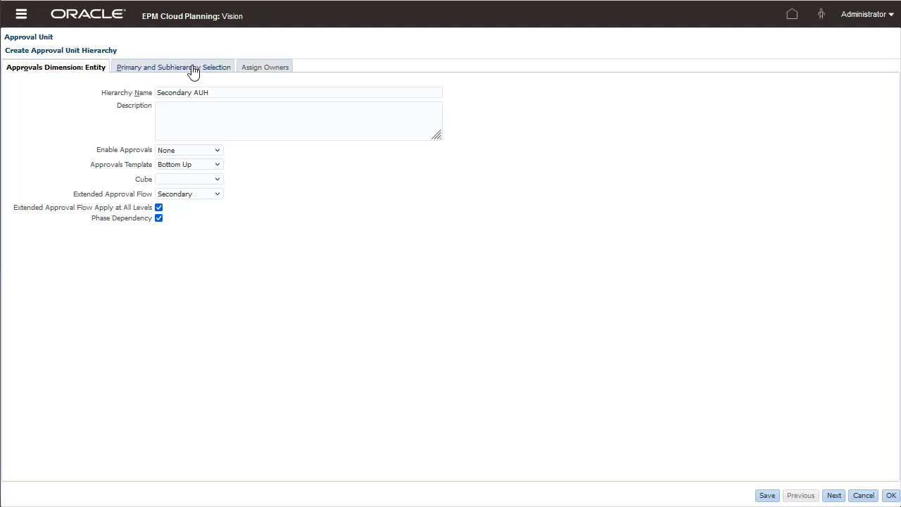
Expand the Entity tree and enable Sales East with three owned account groups.
click(173, 66)
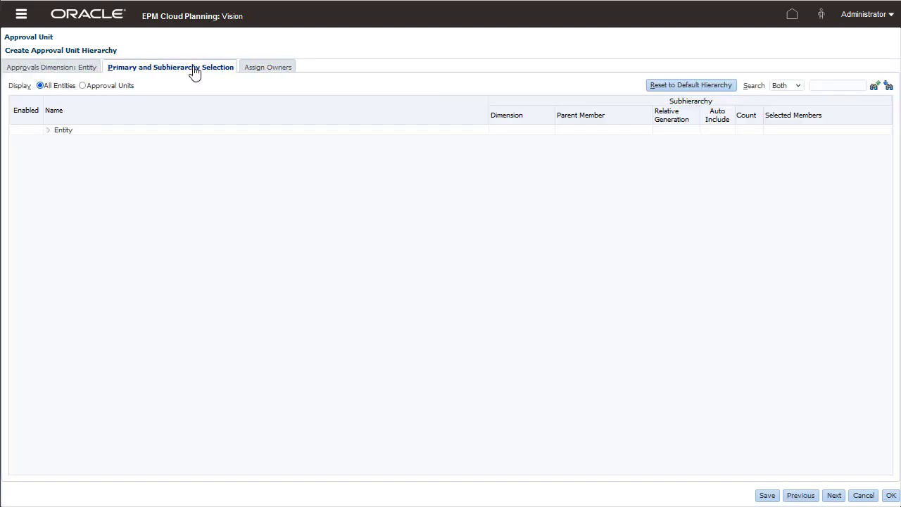
click(62, 129)
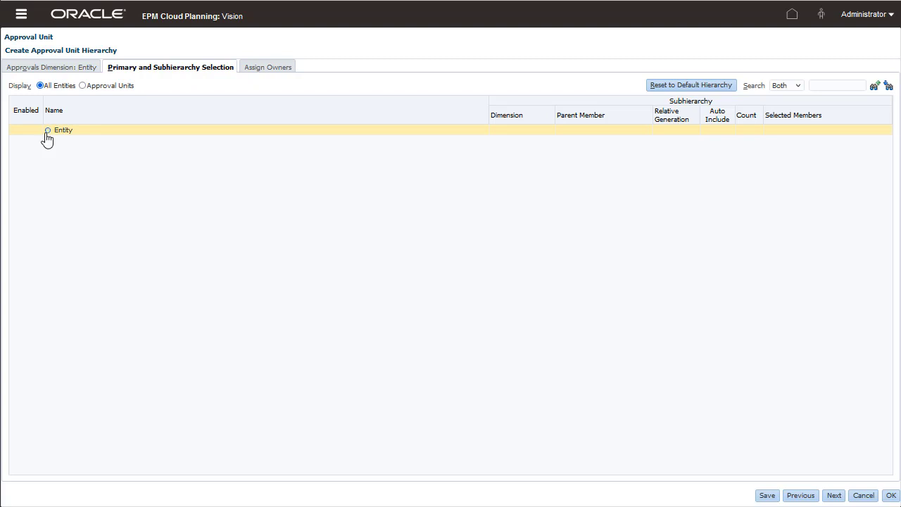
click(48, 131)
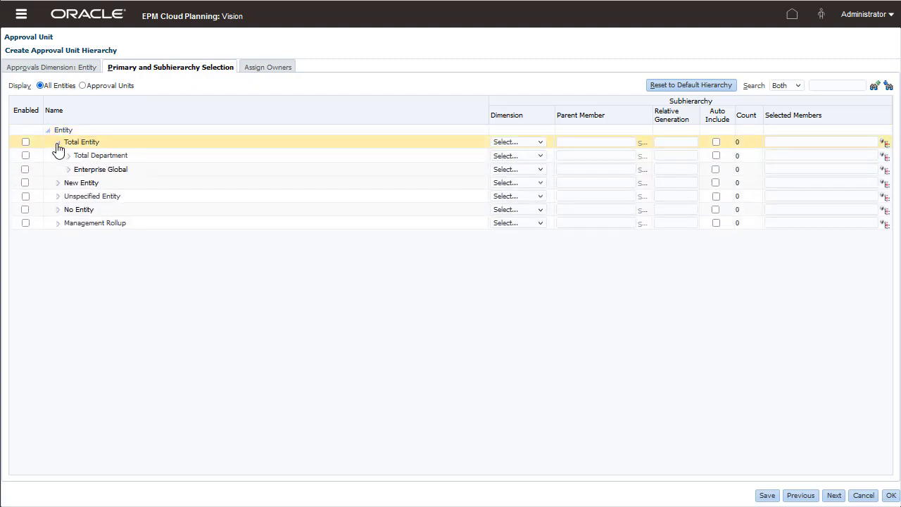
click(60, 155)
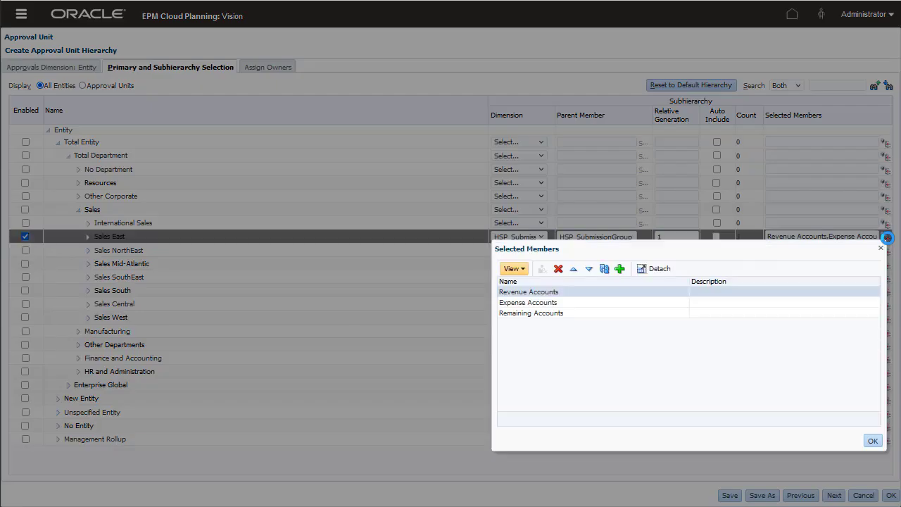
click(872, 440)
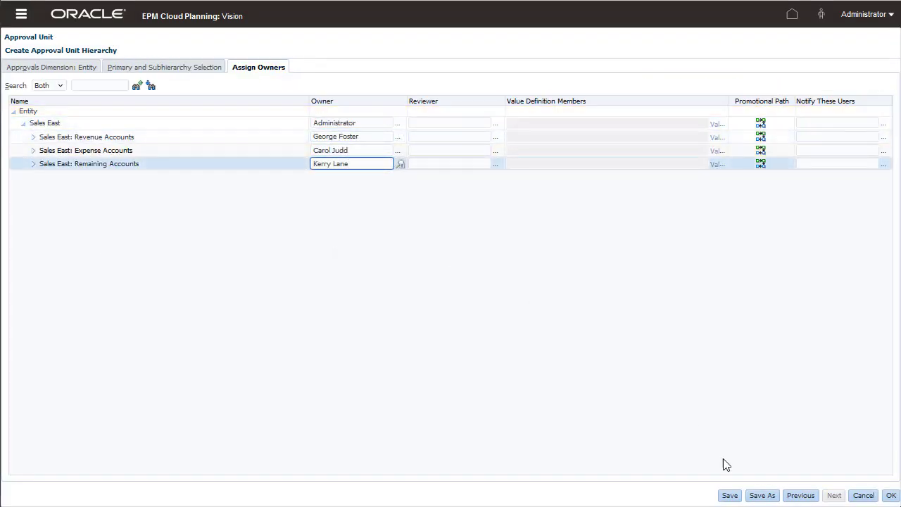
Save Secondary AUH, acknowledge the confirmation, and start the new Approval Group AUH.
click(730, 495)
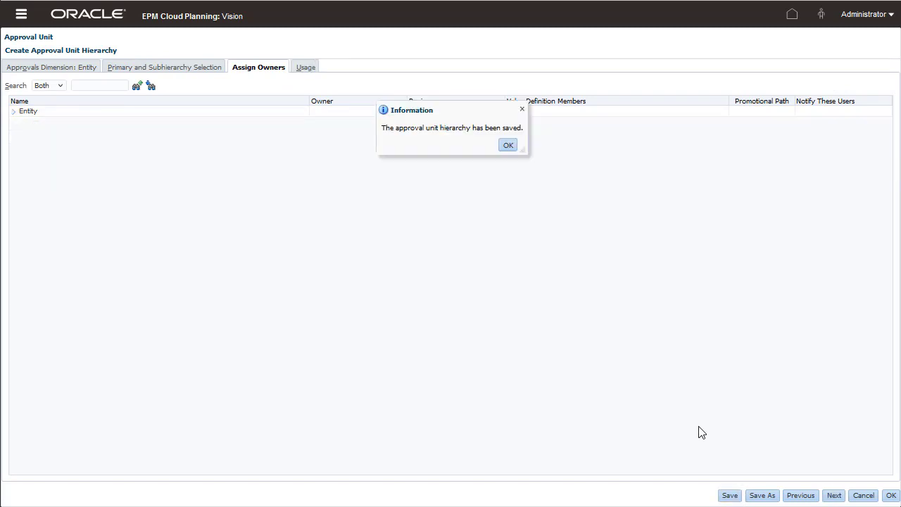
click(508, 145)
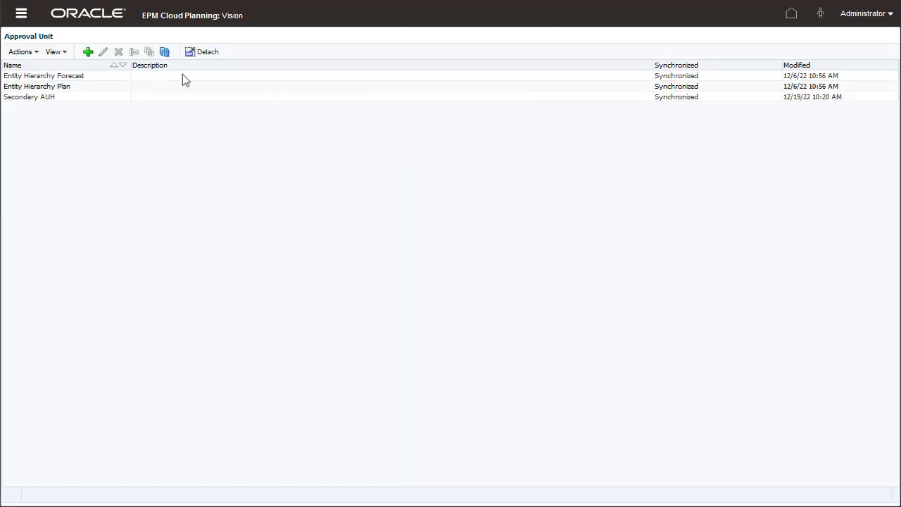
click(88, 52)
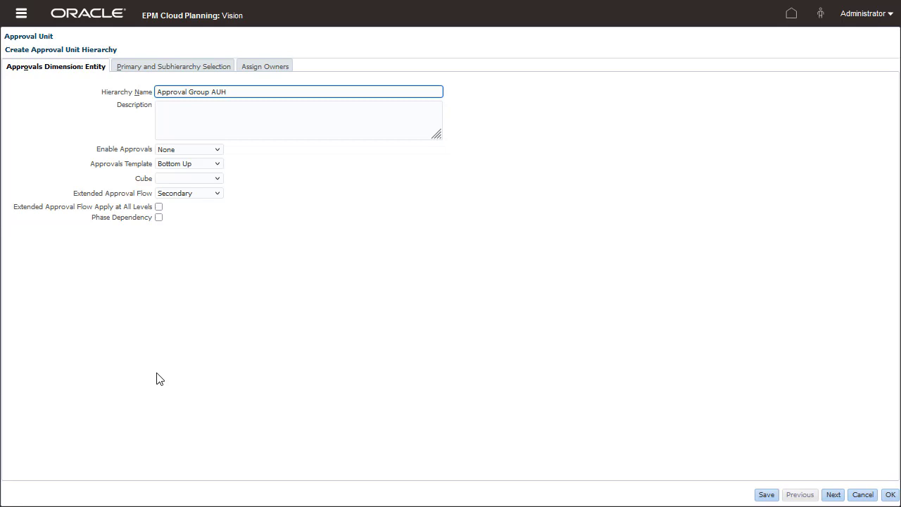
Set Approval Group extended flow, Phase Dependency, and custom approvals from Sales East, generation 0.
click(188, 192)
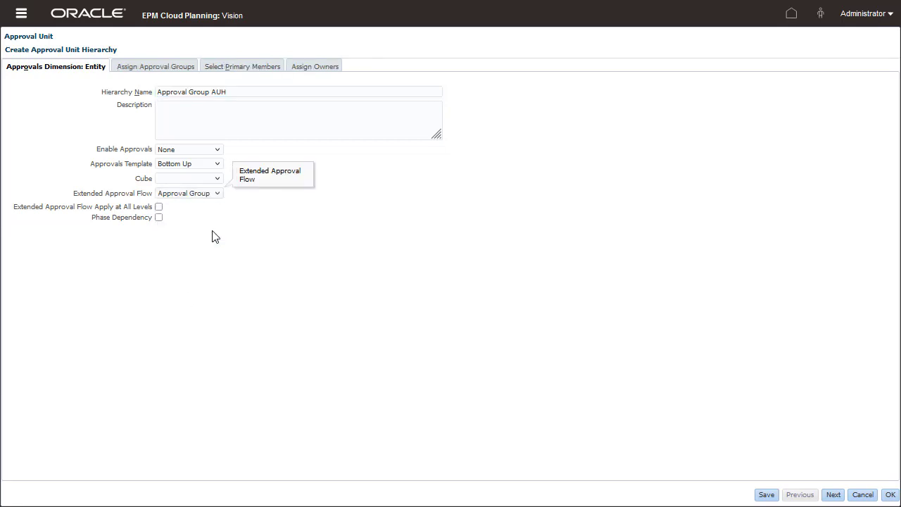
click(158, 216)
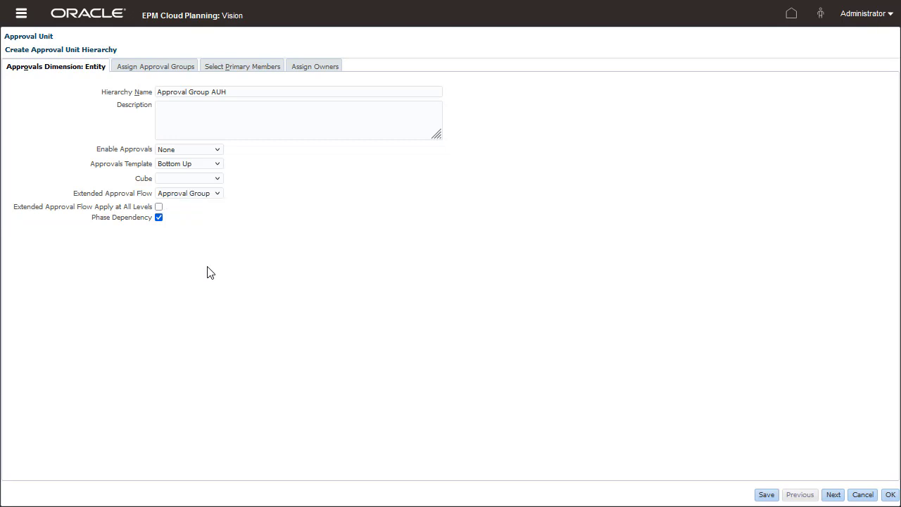
click(188, 149)
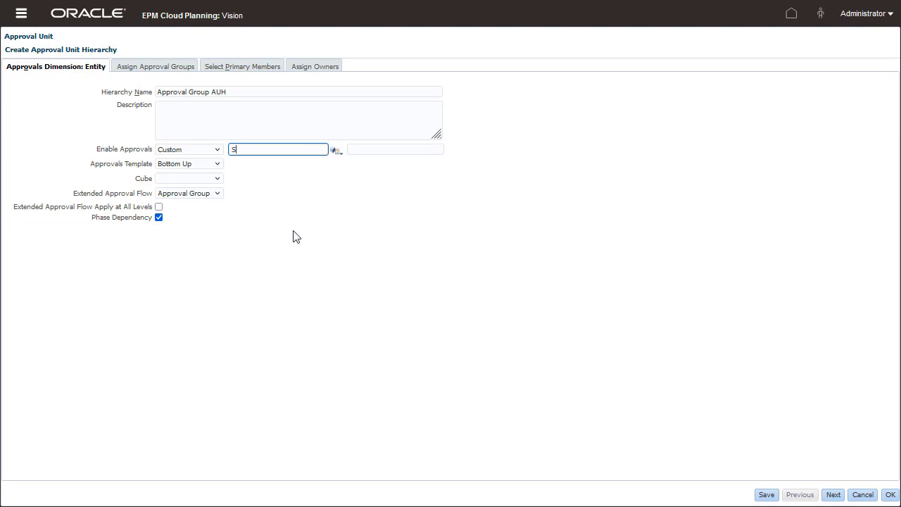
text(Sales East)
click(396, 149)
text(0)
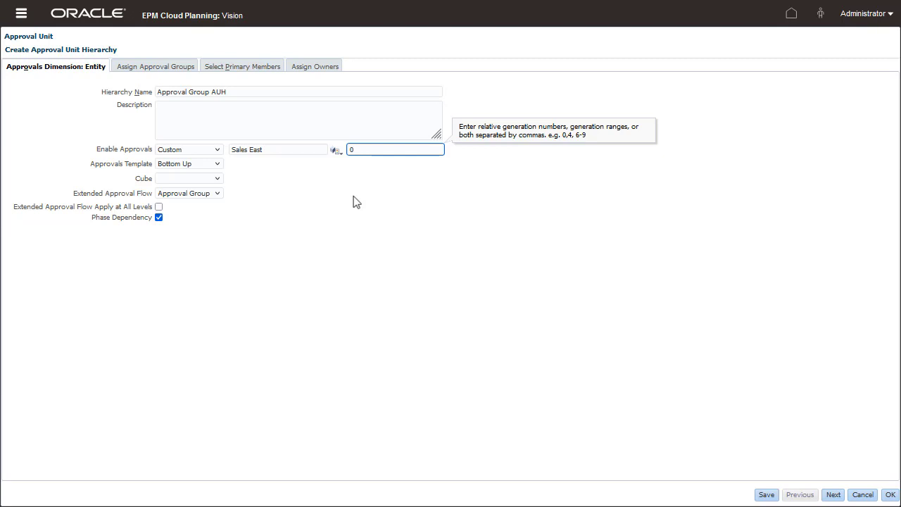
click(154, 66)
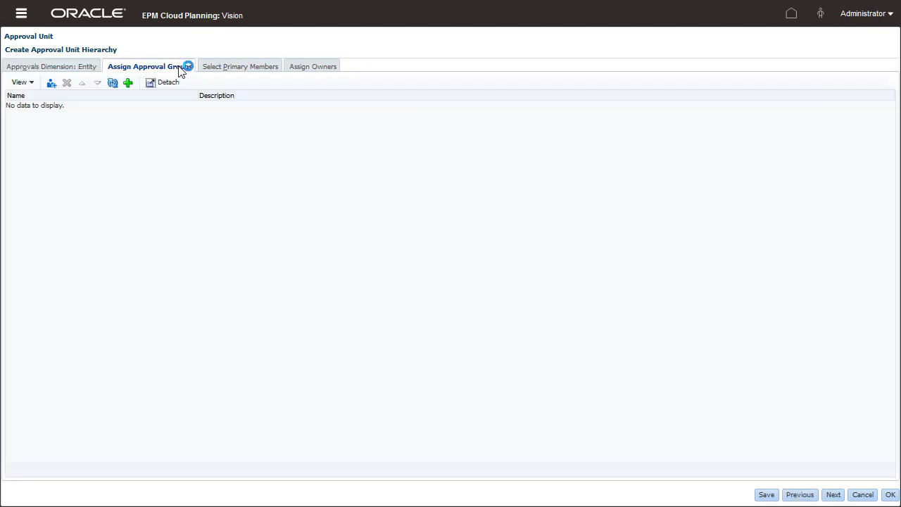
Add the Revenue, Expense and Remaining Accounts approval groups to Approval Group AUH.
click(50, 82)
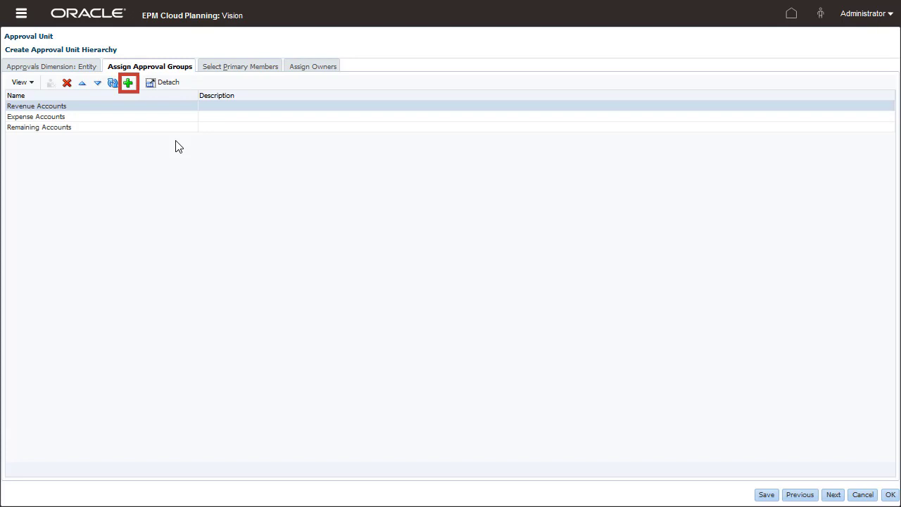
mouse_move(168, 151)
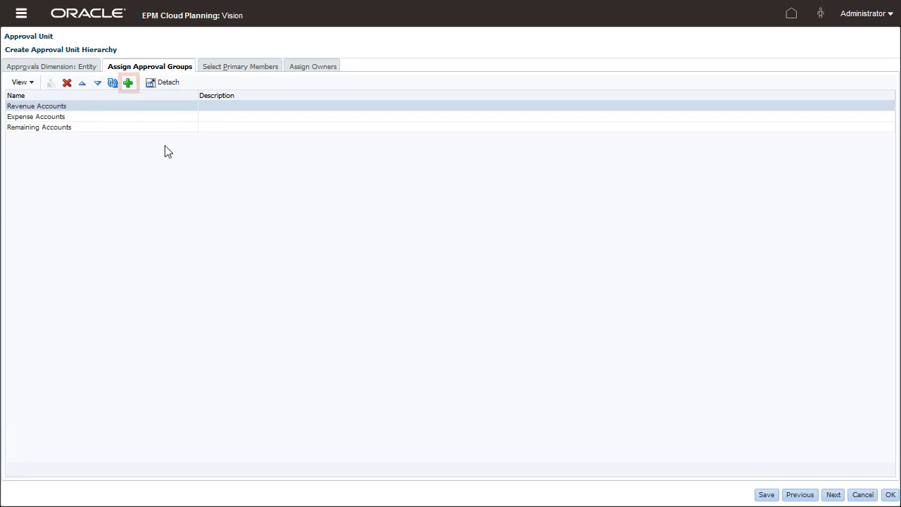
click(239, 65)
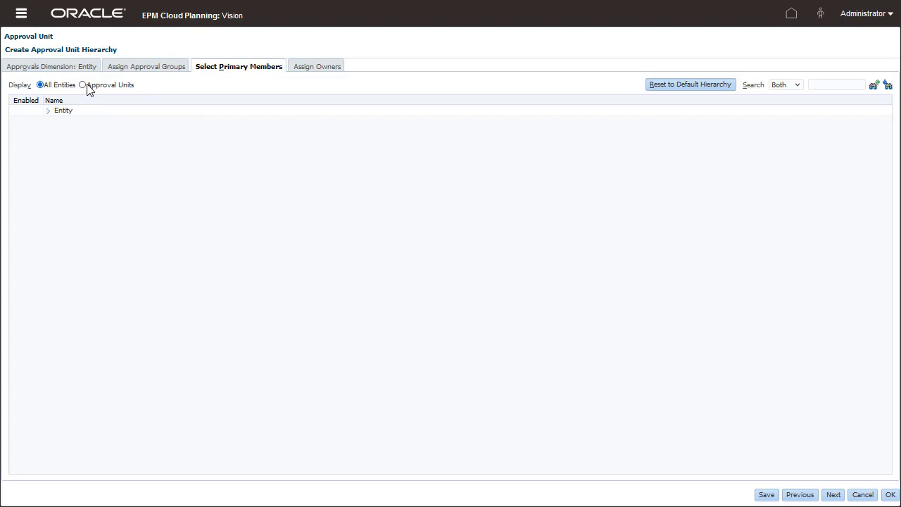
Show only enabled approval units to verify Sales East, then continue.
click(83, 85)
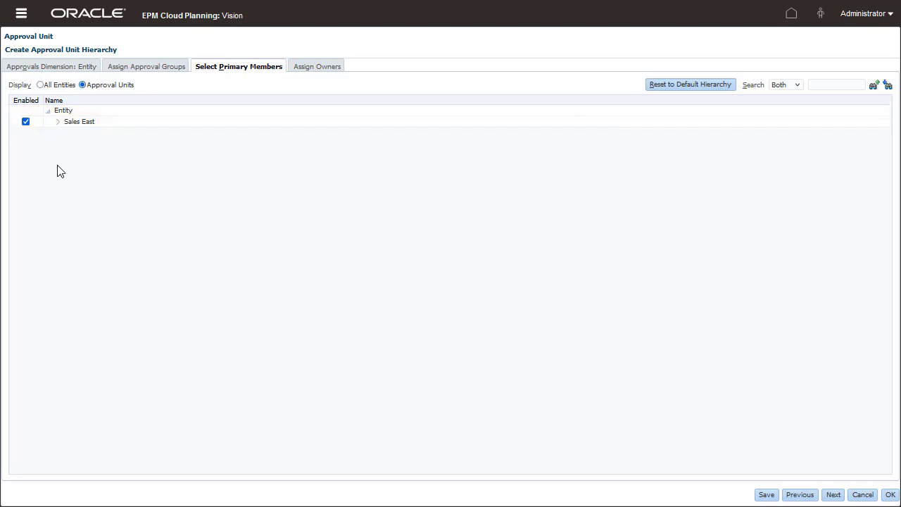
click(308, 66)
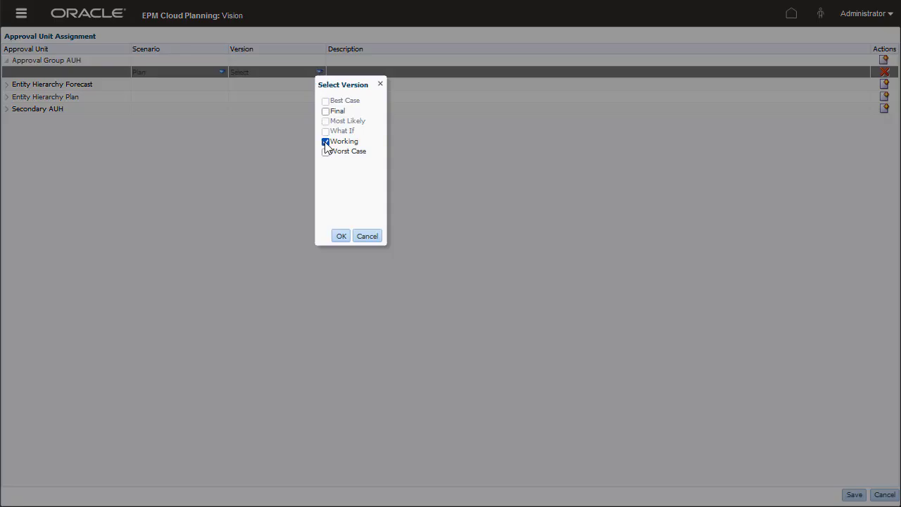
Assign Approval Group AUH to the Plan scenario with the Working version.
click(341, 236)
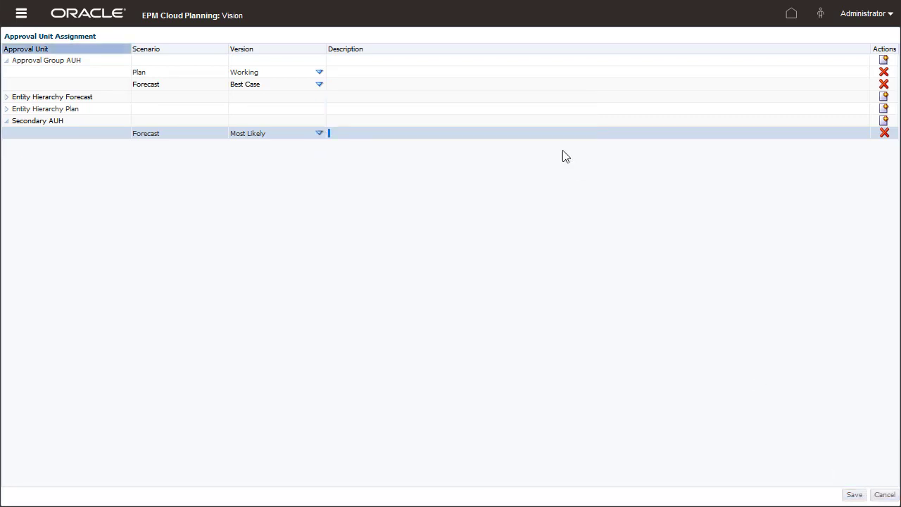
click(21, 13)
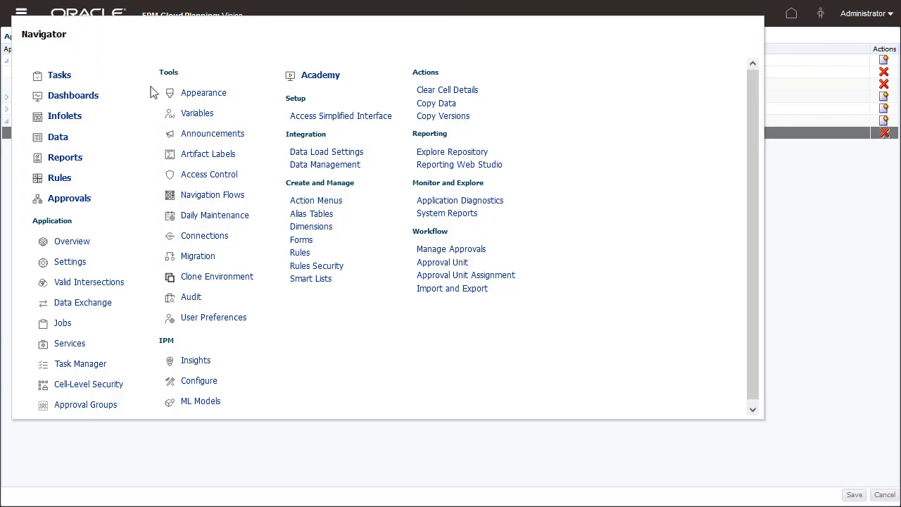
In Manage Approvals tree view, start the Plan Working approval cycle for Sales East.
click(451, 249)
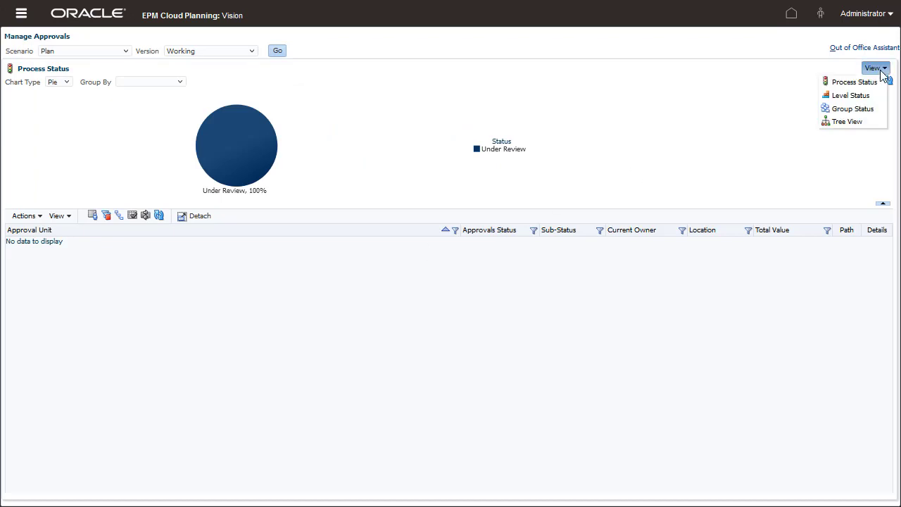
click(847, 122)
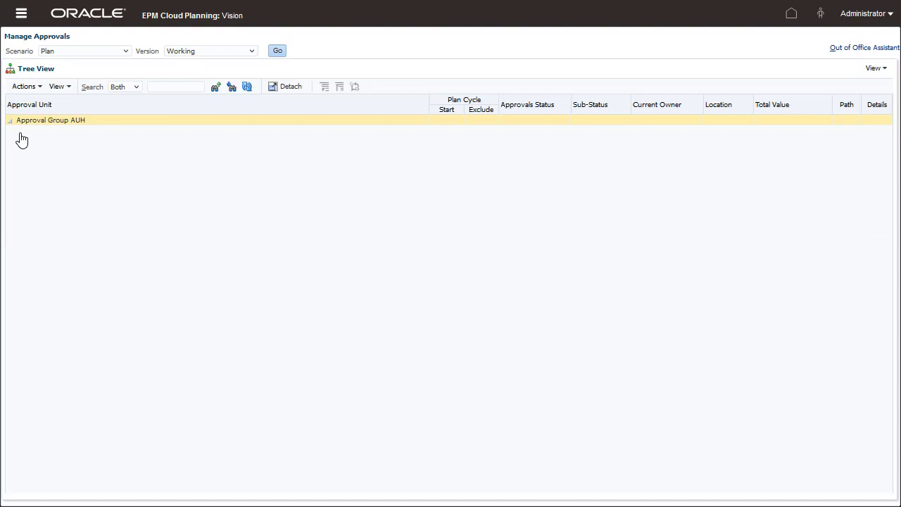
click(10, 119)
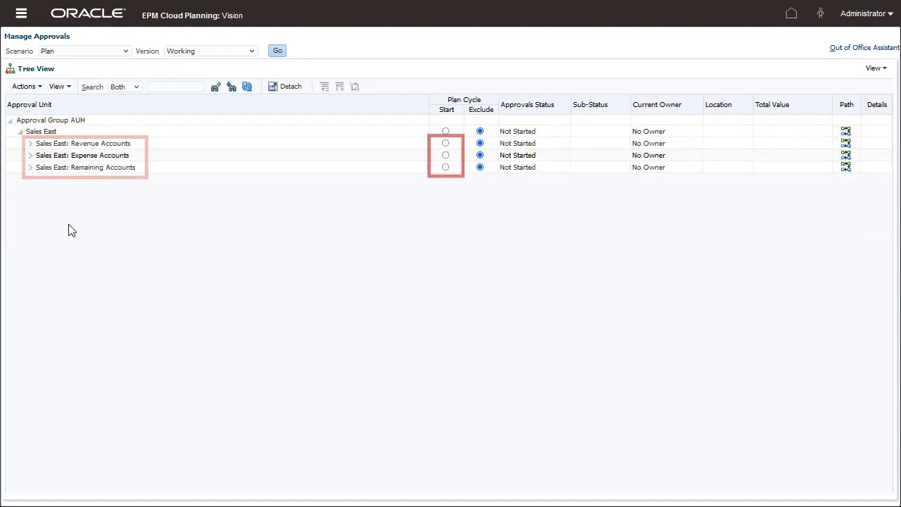
click(40, 129)
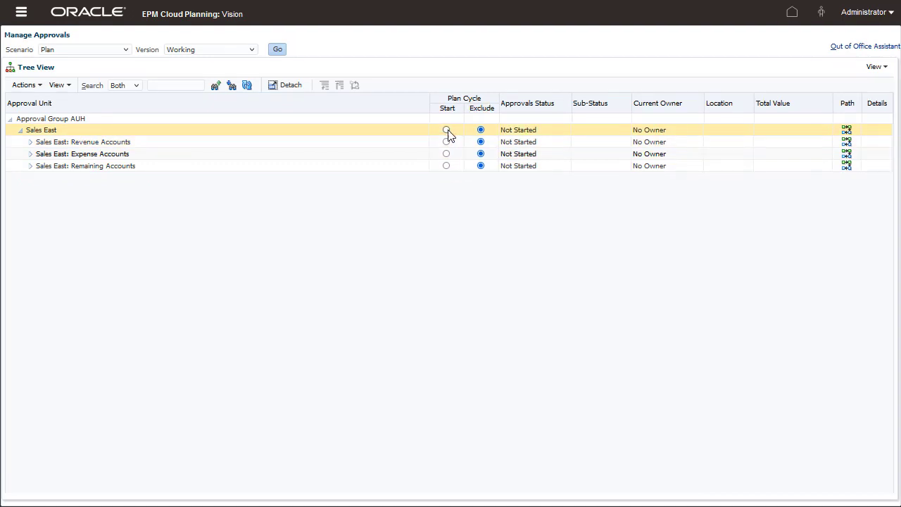
click(446, 129)
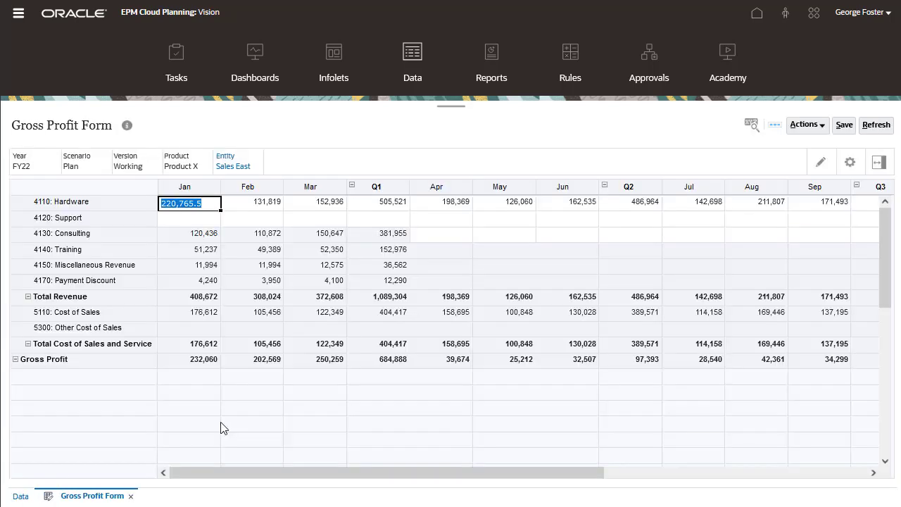
mouse_move(655, 241)
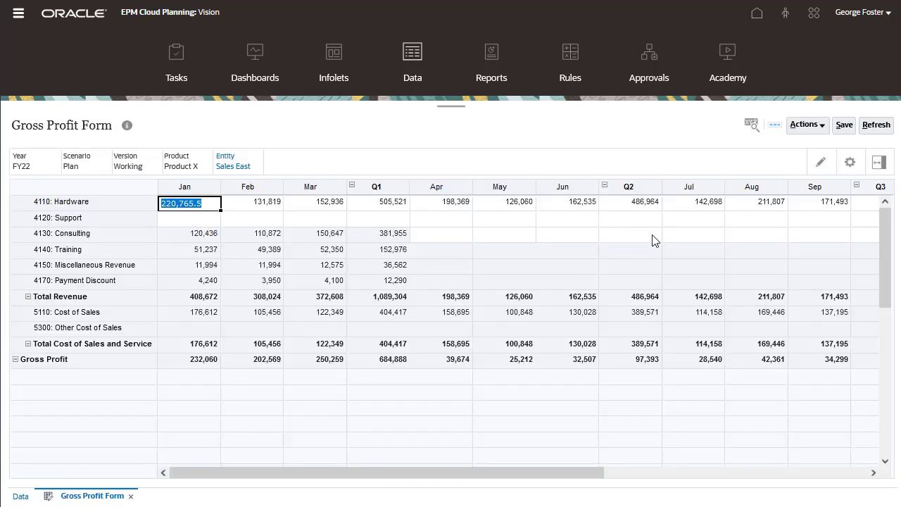
Enter 220,765.5 as January 4110: Hardware revenue for Sales East on the Gross Profit Form.
click(629, 234)
text(400,000)
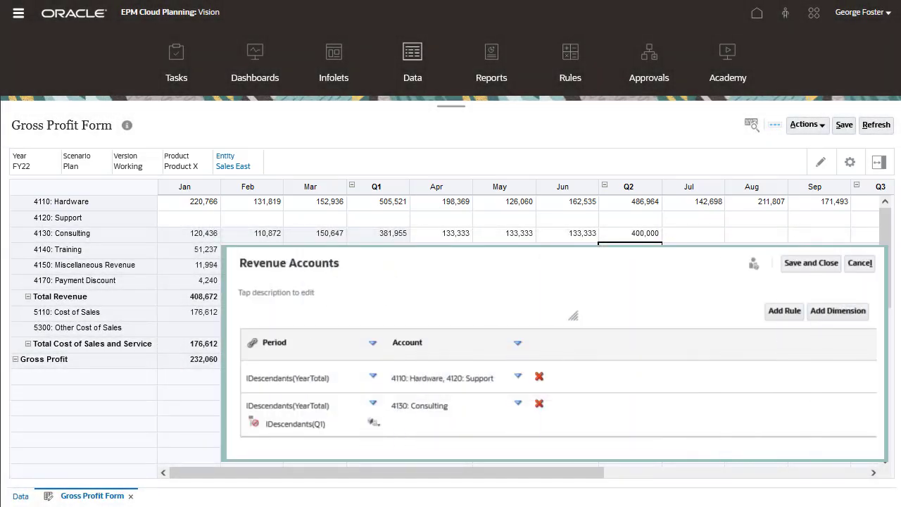
Show the Revenue Accounts rules for Hardware, Support and Consulting outside Q1.
click(373, 378)
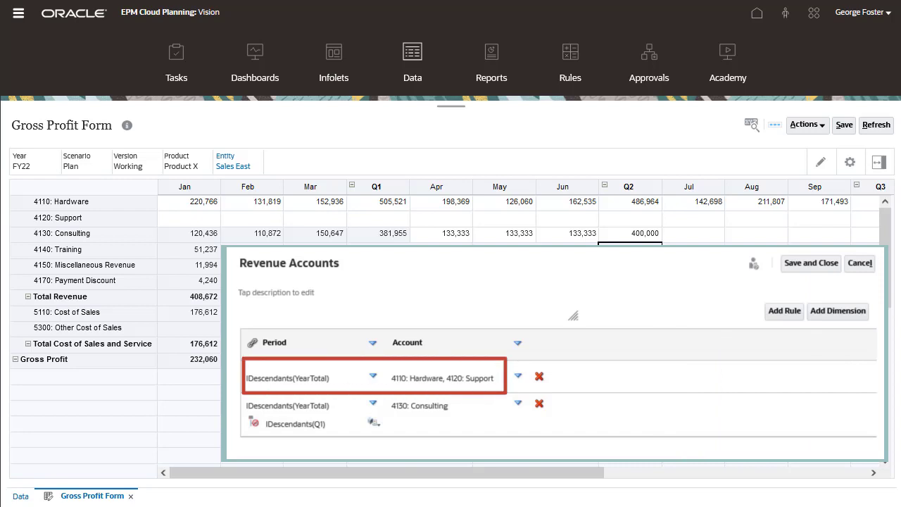